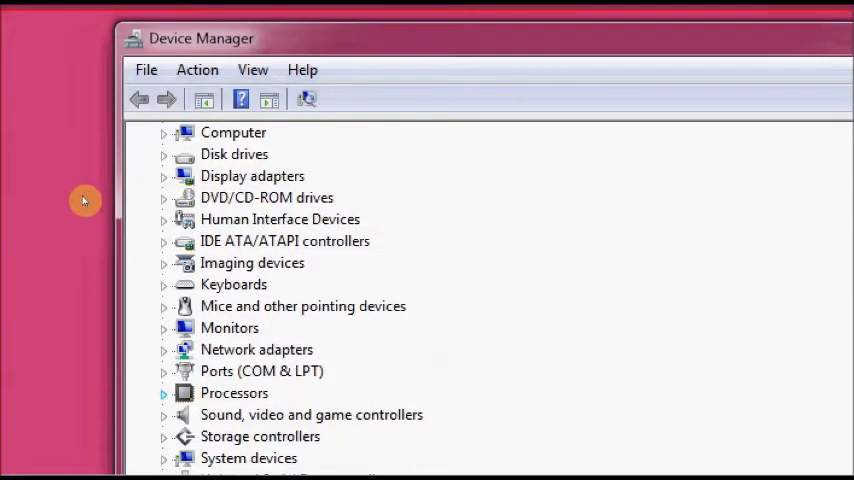
# - Expand Ports (COM & LPT) to reveal the Silicon Labs CP210x bridge on COM6
pyautogui.click(165, 371)
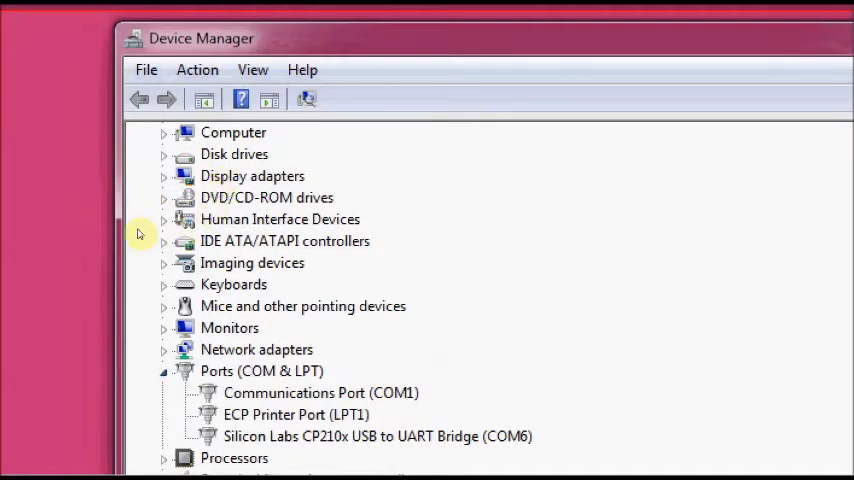
pyautogui.moveTo(230, 219)
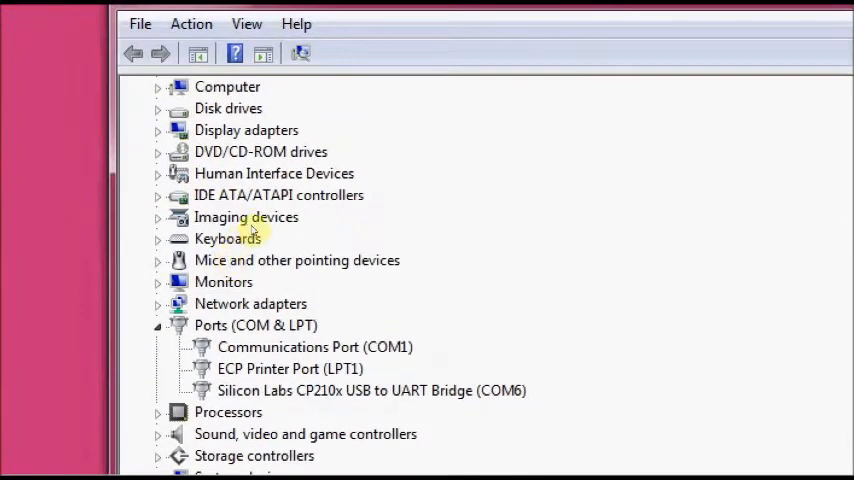
pyautogui.moveTo(248, 238)
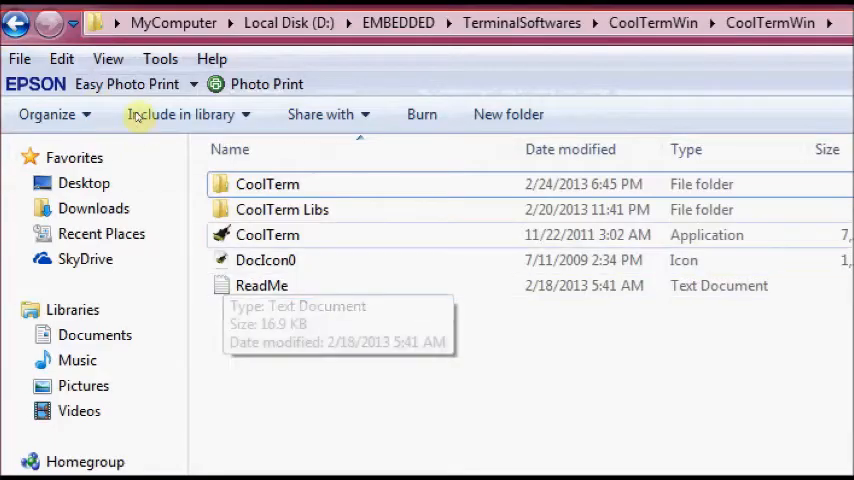
# - Launch CoolTerm and set its serial port to COM6 at 9600 baud, 8-N-1
pyautogui.doubleClick(267, 234)
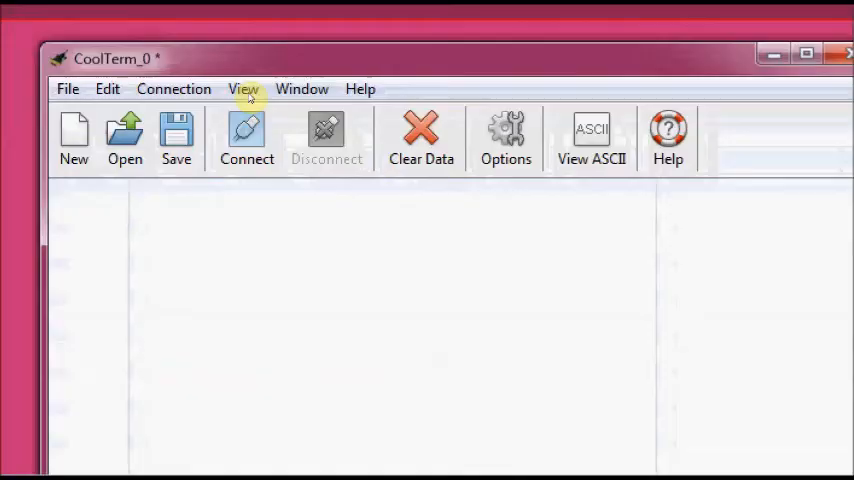
pyautogui.click(505, 138)
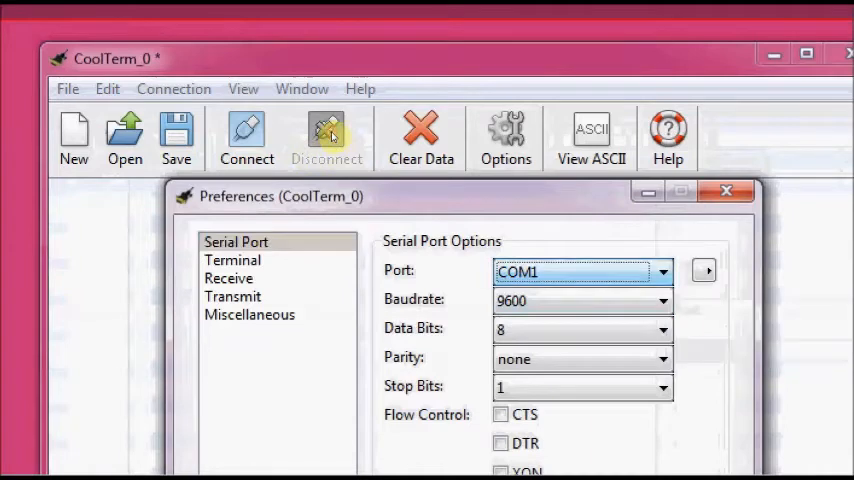
pyautogui.click(662, 271)
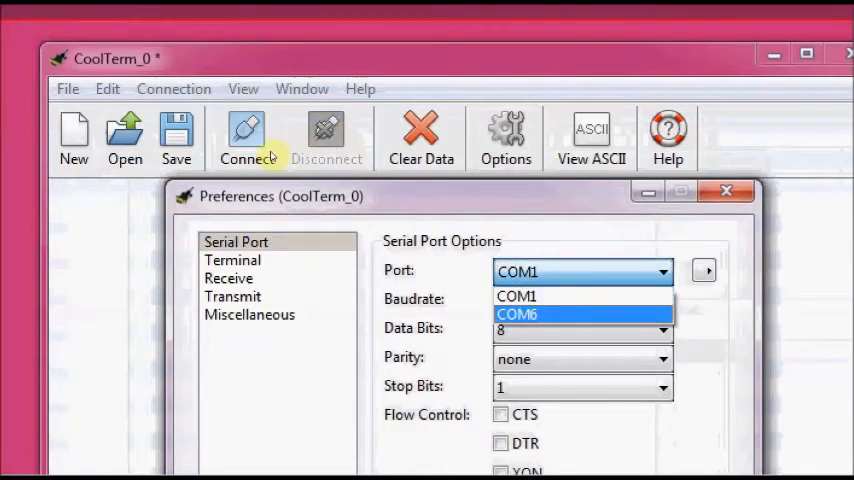
pyautogui.click(519, 314)
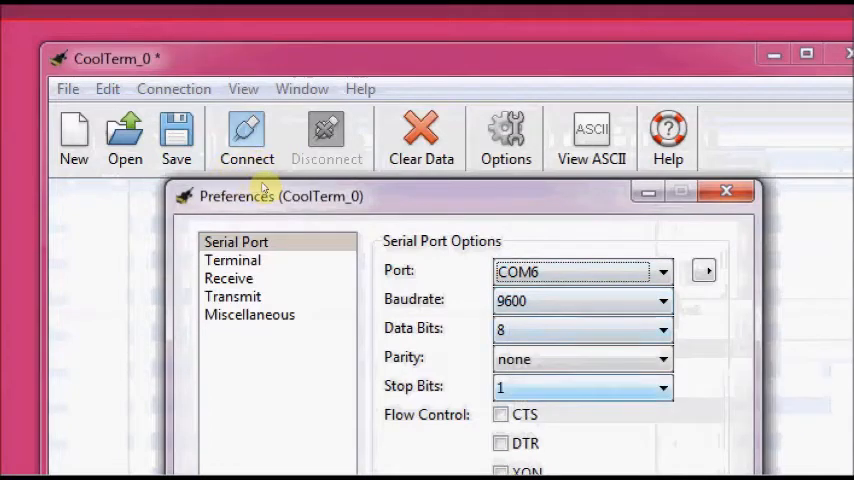
pyautogui.moveTo(256, 218)
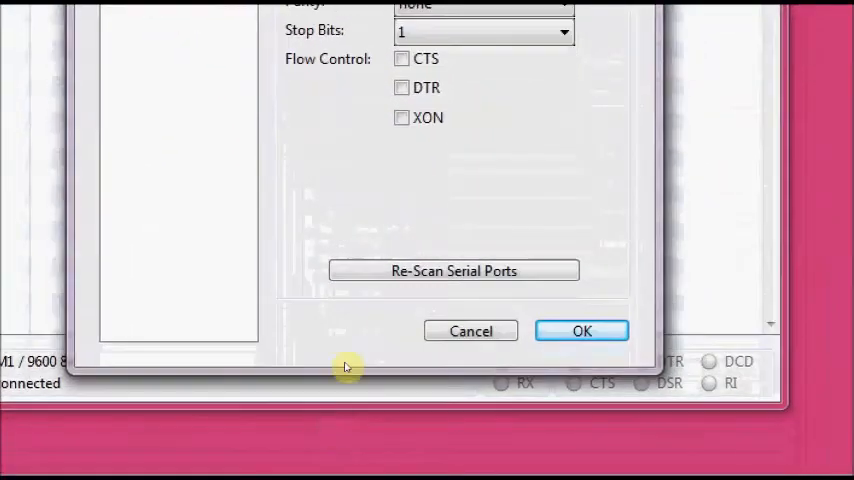
pyautogui.click(581, 330)
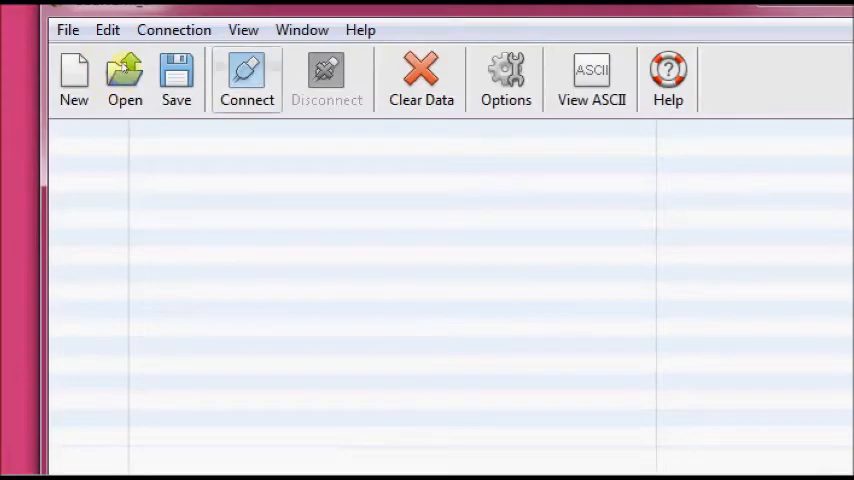
# - Connect CoolTerm to the GPS receiver on COM6 to receive NMEA sentences
pyautogui.click(246, 70)
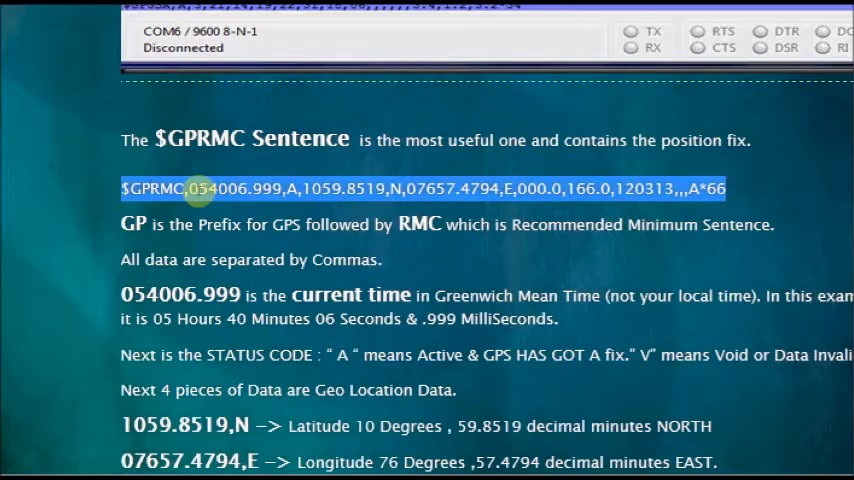
# - Clear the sentence highlight and mark the longitude field 07657.4794,E in the $GPRMC line
pyautogui.click(214, 199)
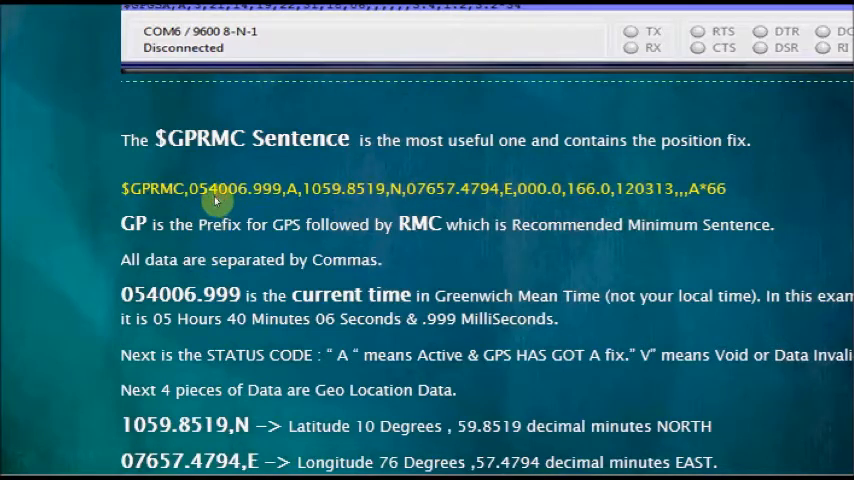
pyautogui.moveTo(258, 218)
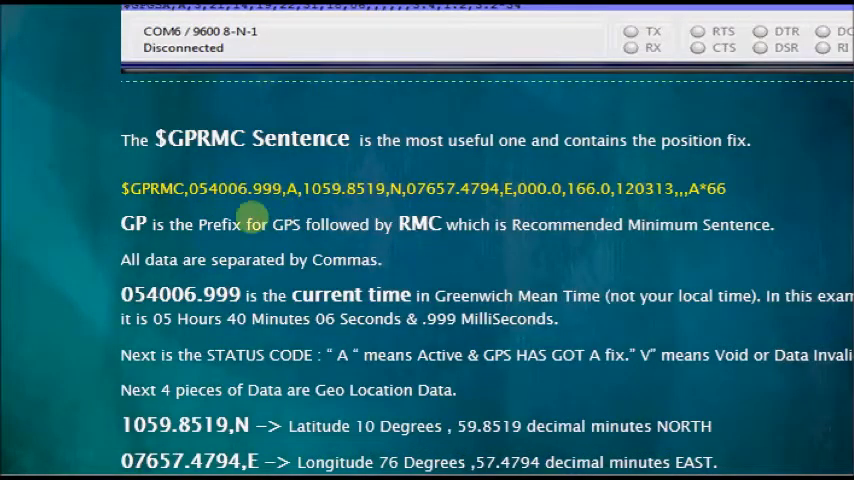
pyautogui.moveTo(222, 189)
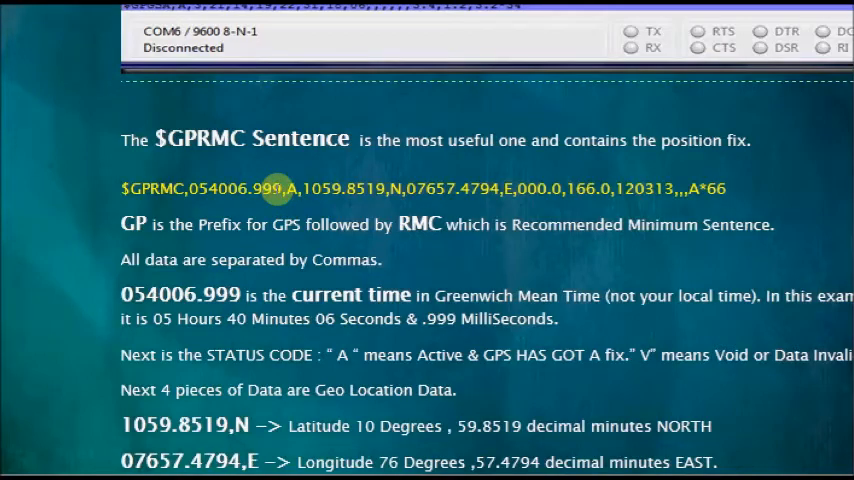
pyautogui.doubleClick(340, 188)
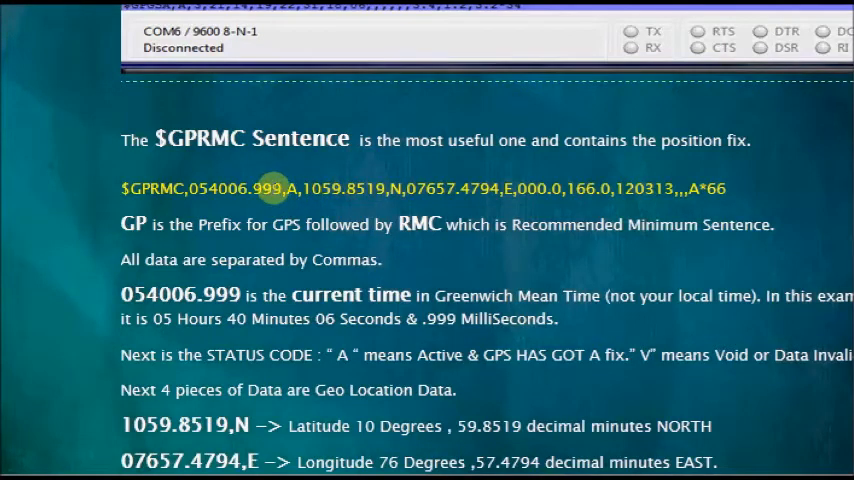
pyautogui.moveTo(325, 190)
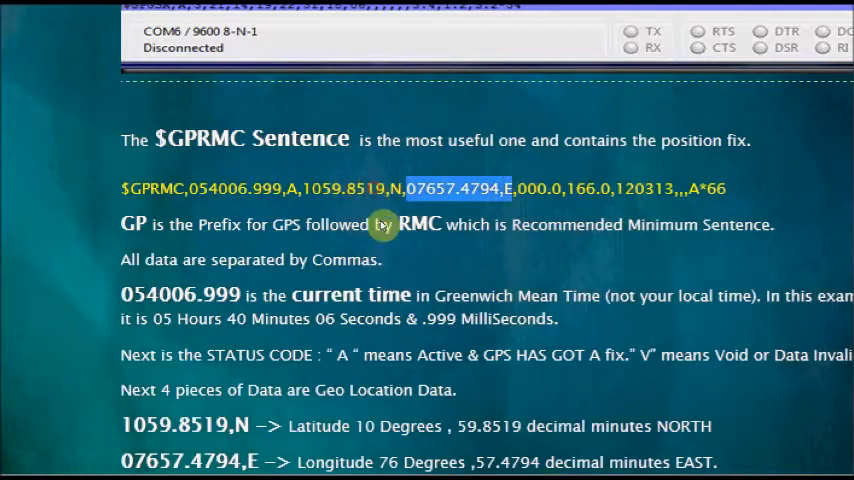
pyautogui.scroll(-3)
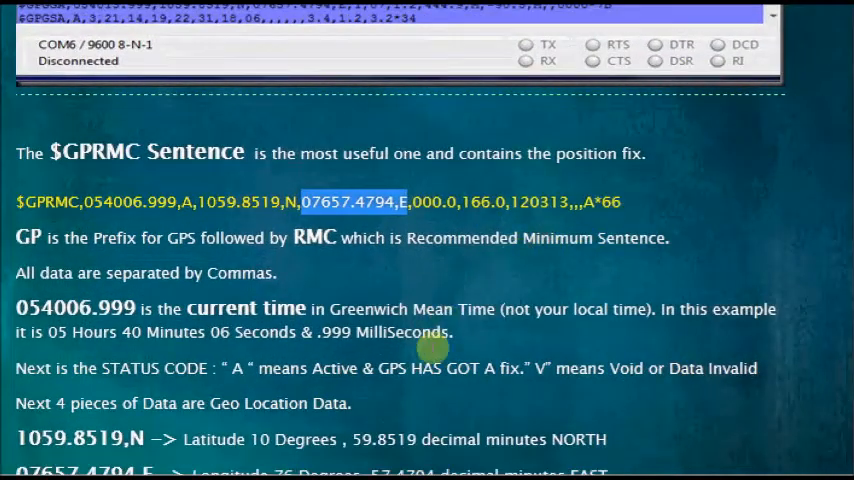
# - Scroll the $GPRMC explanation down to the latitude, longitude, speed, angle and date sections
pyautogui.scroll(-3)
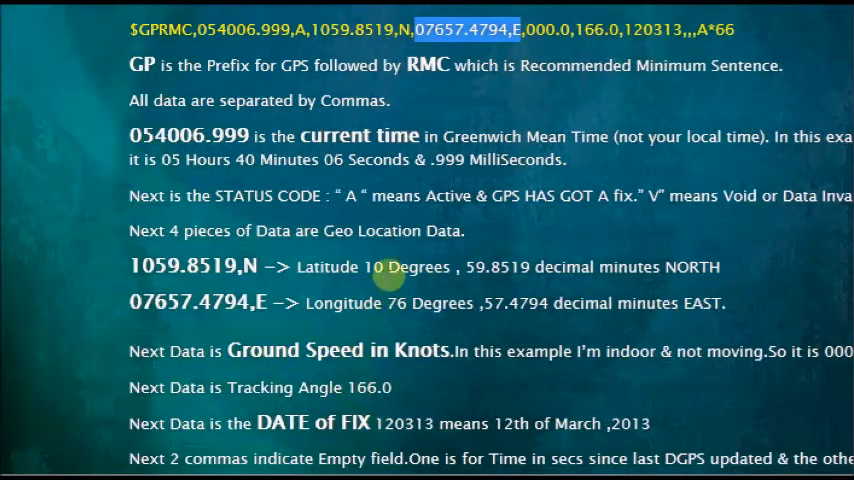
pyautogui.moveTo(379, 191)
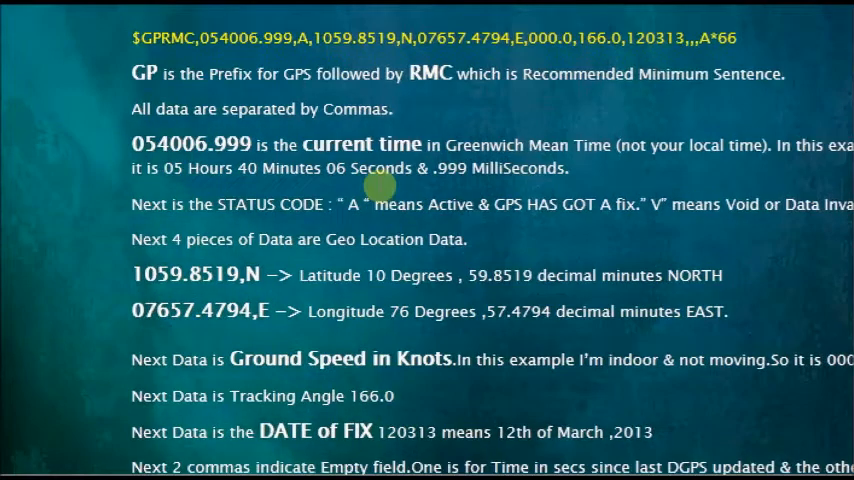
pyautogui.moveTo(402, 194)
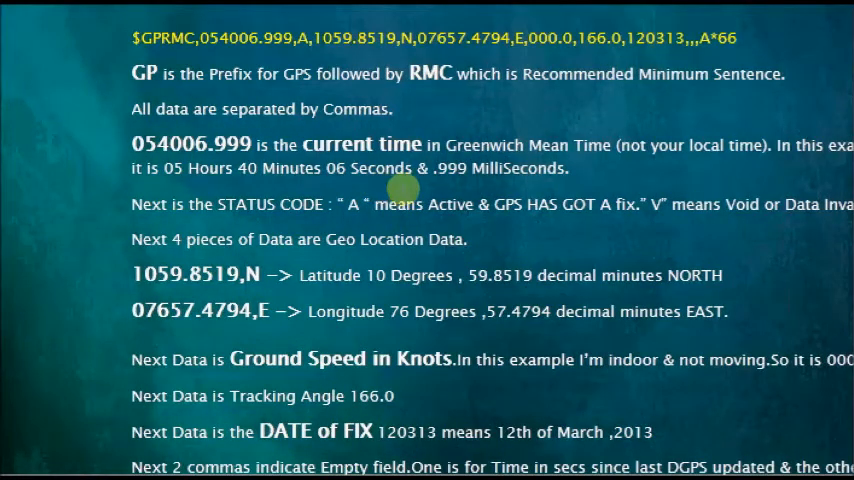
pyautogui.moveTo(430, 190)
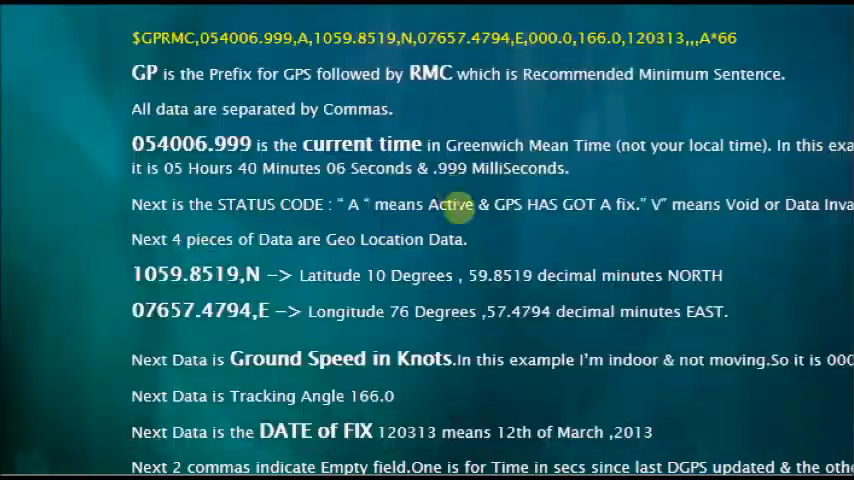
pyautogui.scroll(-3)
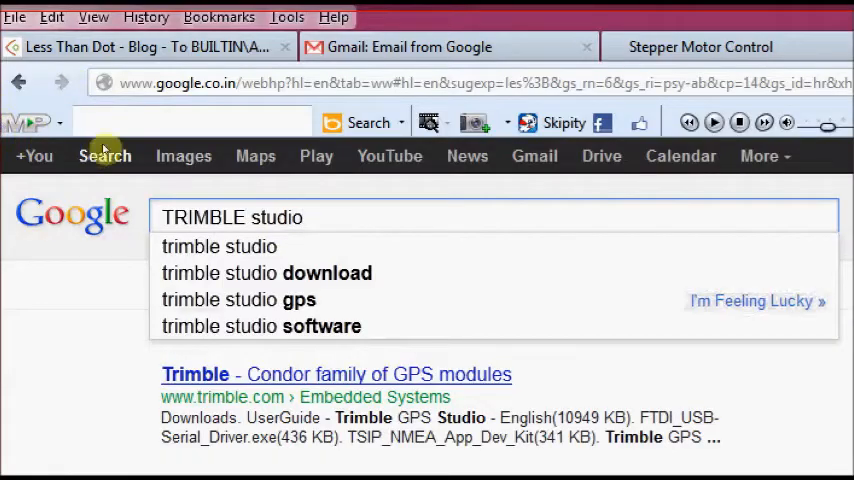
pyautogui.moveTo(119, 124)
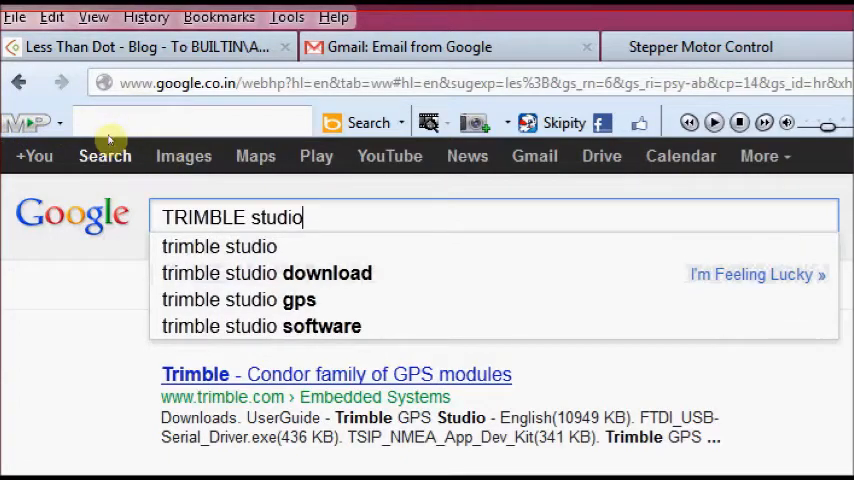
# - Search Google for 'trimble studio download' and locate the Trimble Support result
pyautogui.click(267, 273)
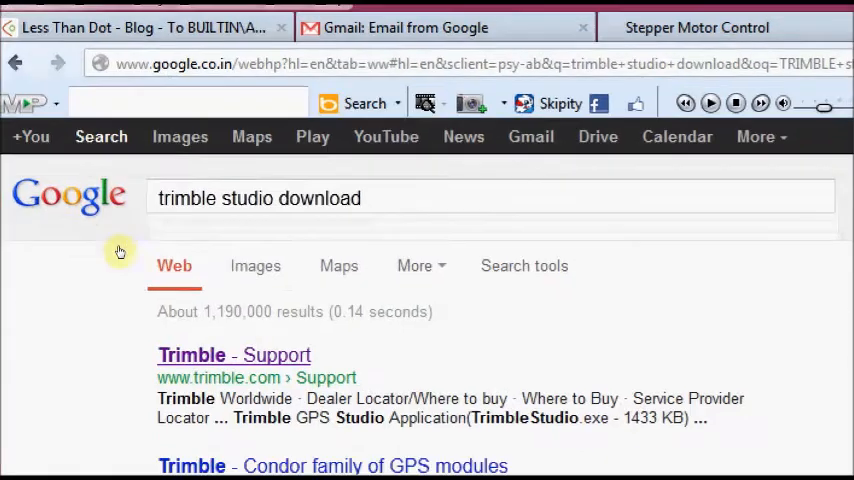
pyautogui.scroll(-3)
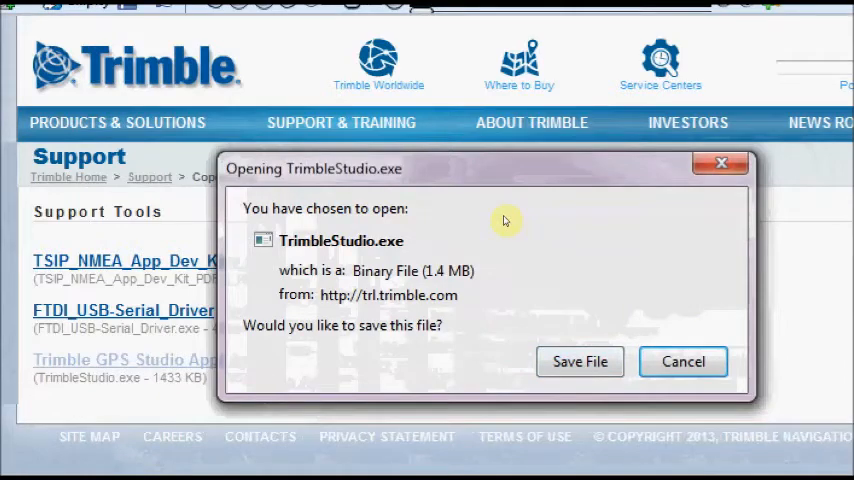
pyautogui.moveTo(522, 246)
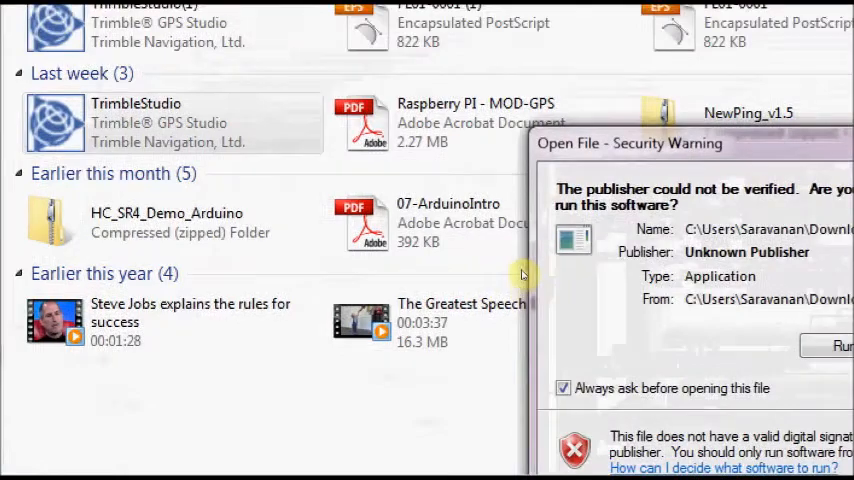
# - Run the downloaded TrimbleStudio.exe past the unverified-publisher warning
pyautogui.click(838, 345)
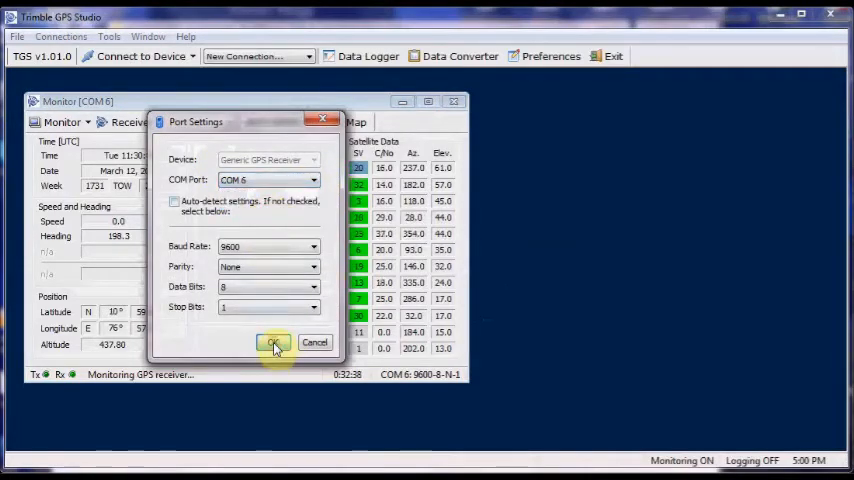
# - Apply the COM 6, 9600 baud port settings so the monitor shows live position data
pyautogui.click(274, 343)
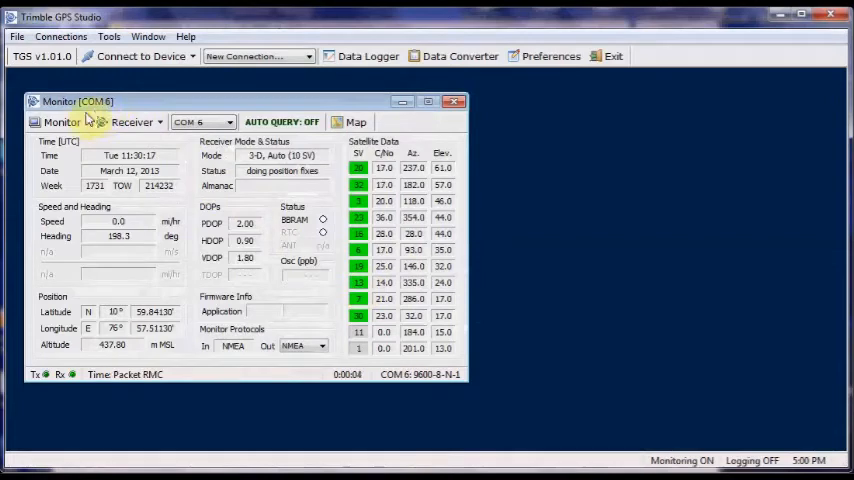
pyautogui.click(62, 121)
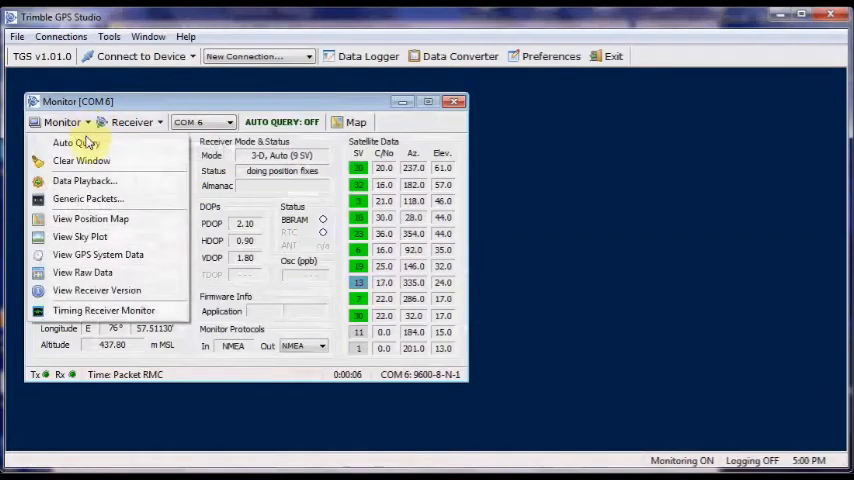
pyautogui.moveTo(84, 272)
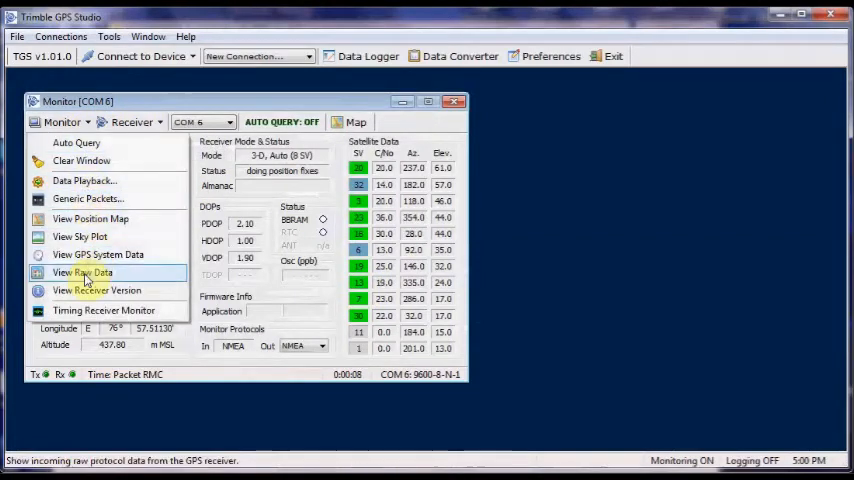
# - Show the Raw Data Monitor streaming incoming $GPGGA and $GPRMC sentences
pyautogui.click(83, 272)
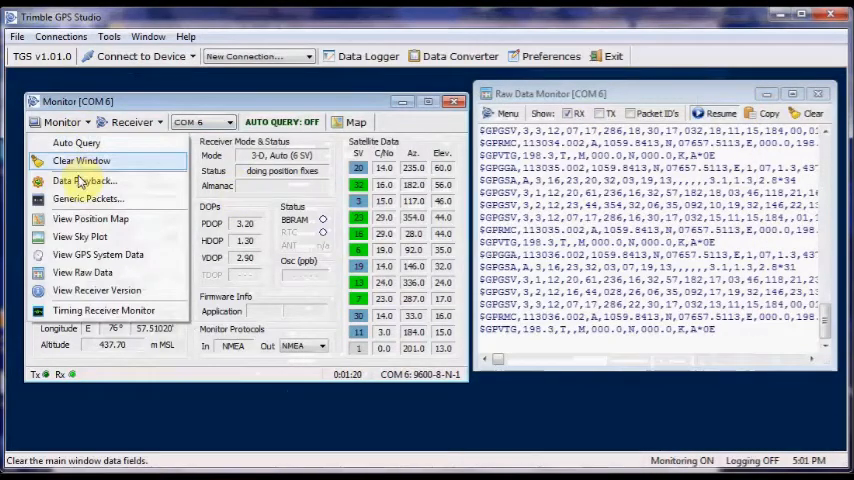
# - Show the Position Map with the receiver's red dot, pan east and back, and try Satellite and Terrain views
pyautogui.click(91, 218)
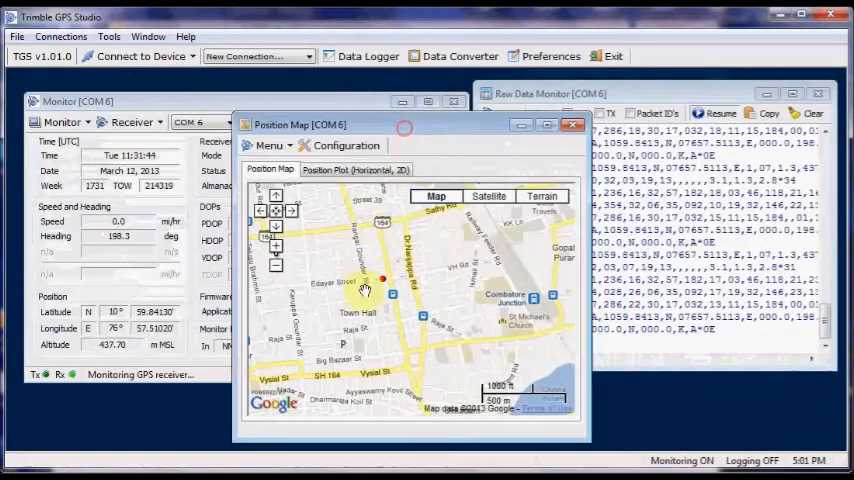
pyautogui.moveTo(308, 297)
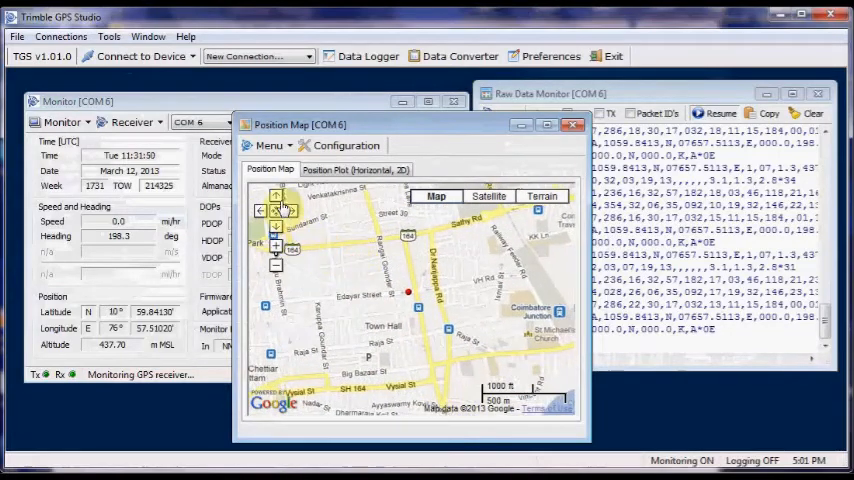
pyautogui.click(290, 211)
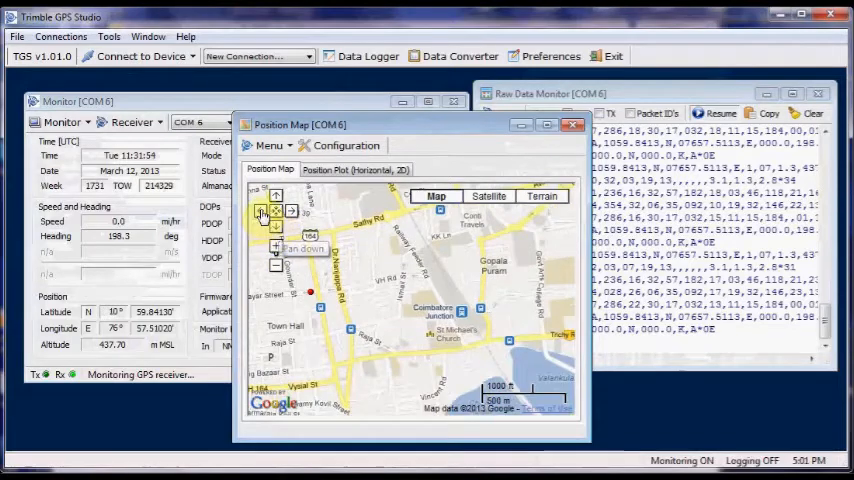
pyautogui.click(290, 211)
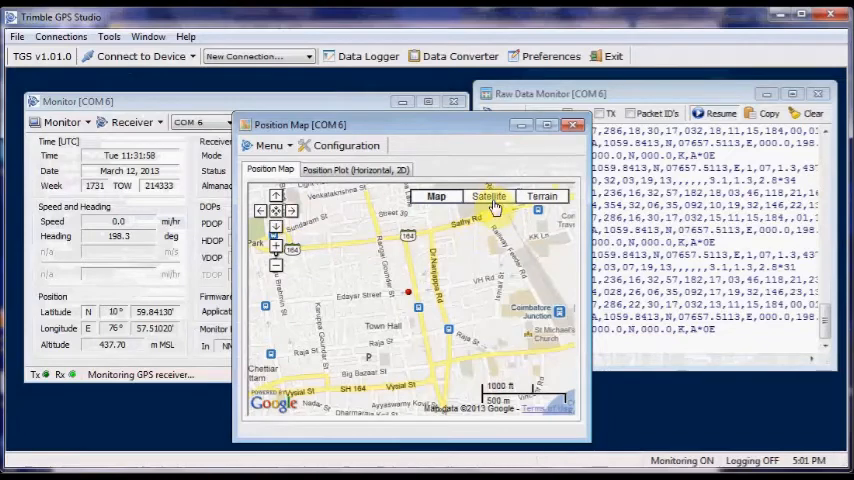
pyautogui.click(488, 195)
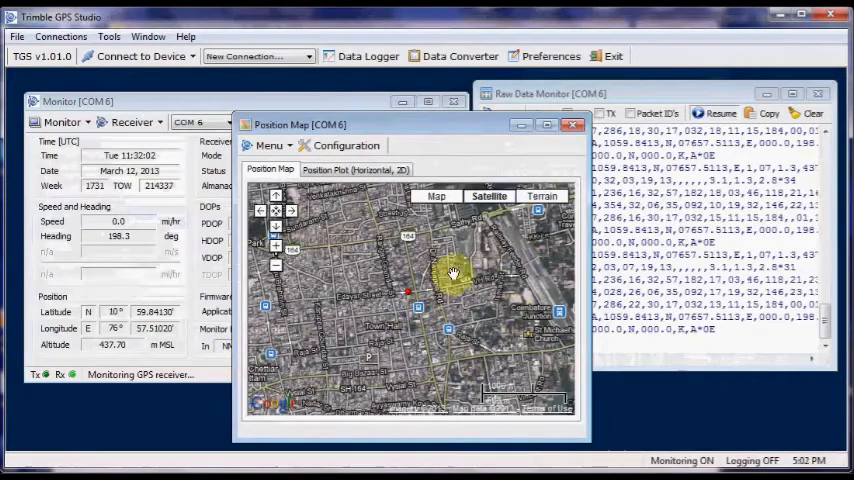
pyautogui.click(542, 195)
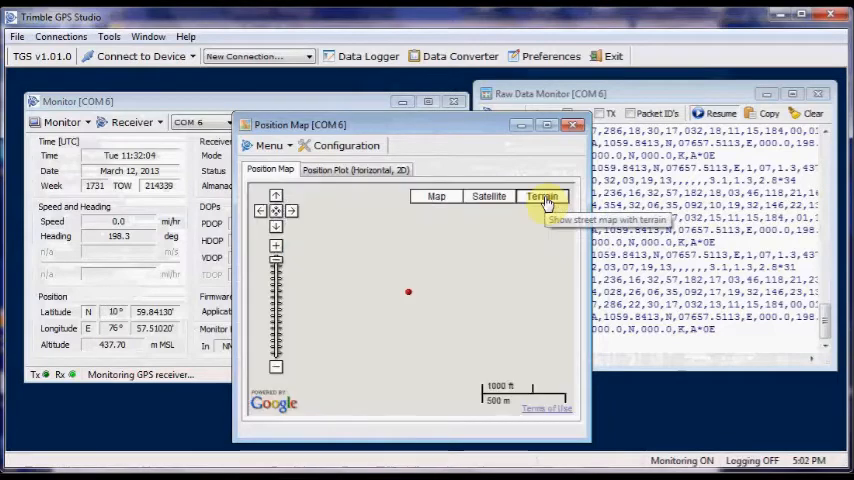
pyautogui.click(540, 196)
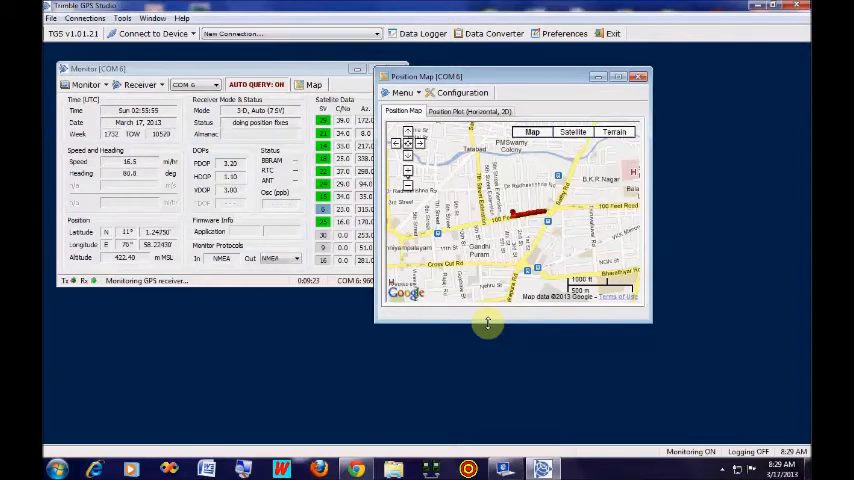
# - Open the satellite sky plot from the Monitor view list while the receiver is driving
pyautogui.click(87, 84)
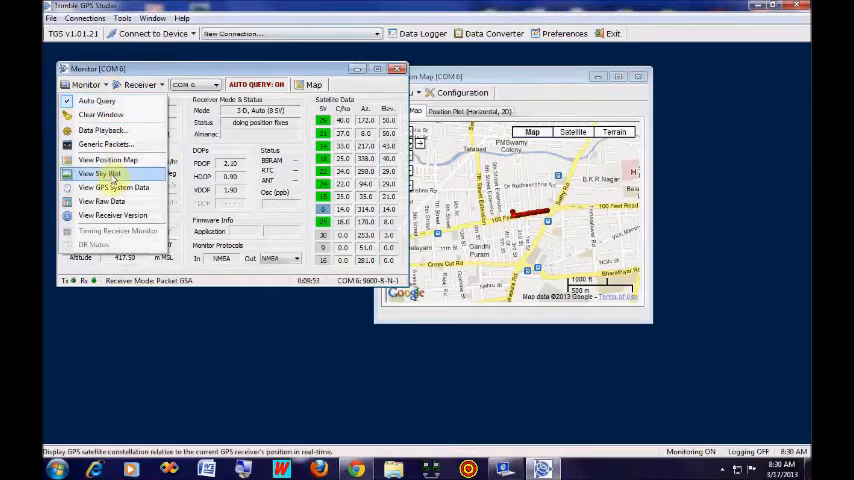
pyautogui.click(95, 202)
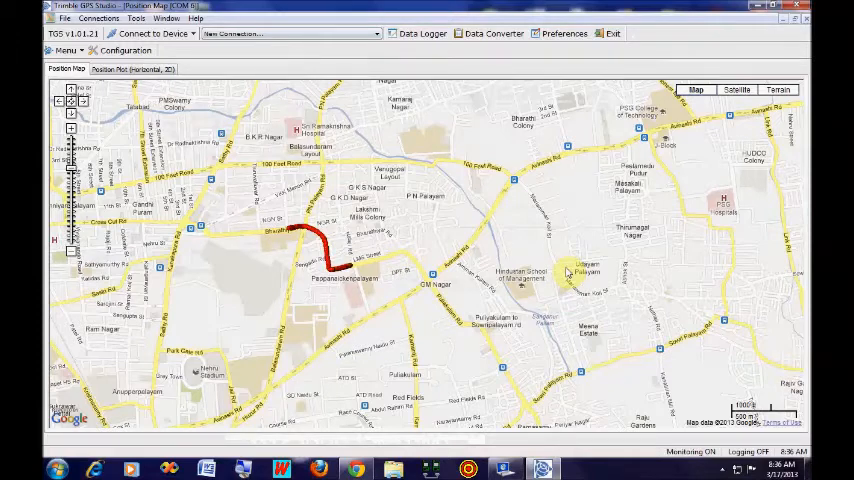
pyautogui.moveTo(652, 226)
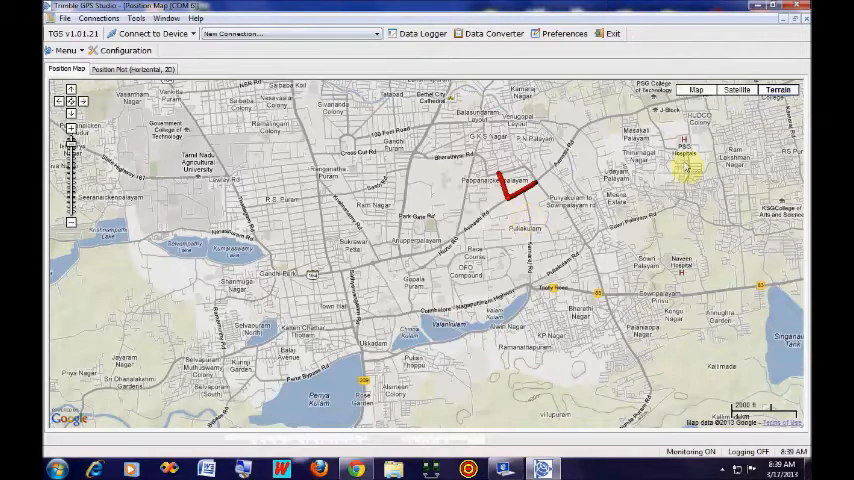
# - Switch the zoomed-out position map back to street view showing the L-shaped red route
pyautogui.click(700, 86)
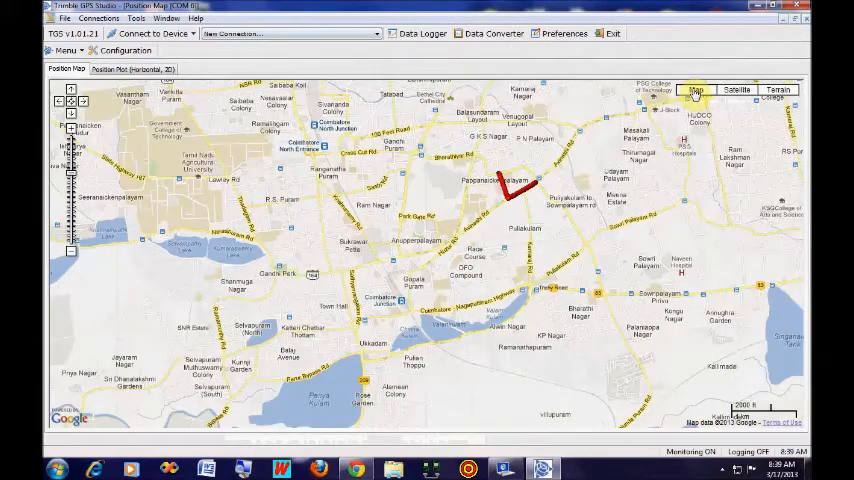